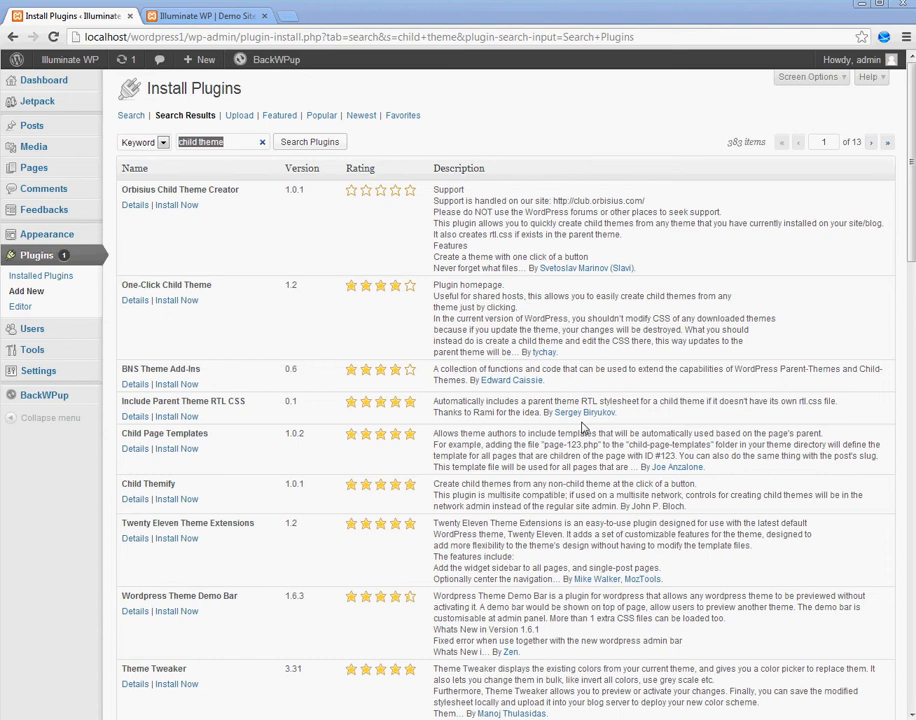
mouse_move(238, 264)
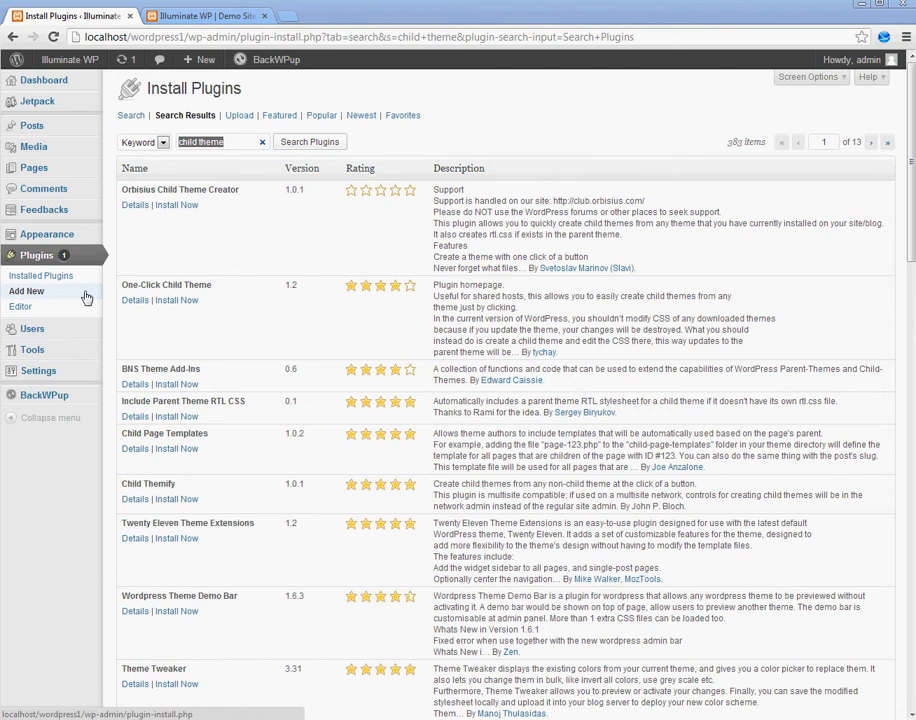
Install One-Click Child Theme 1.2 from the child theme search results and confirm the install.
click(210, 140)
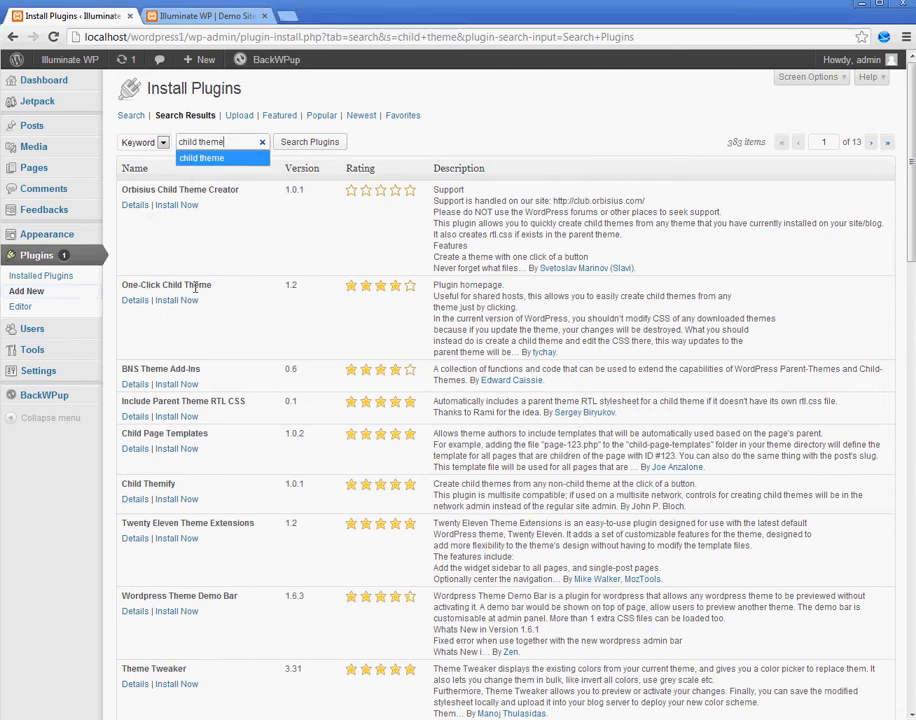
click(176, 300)
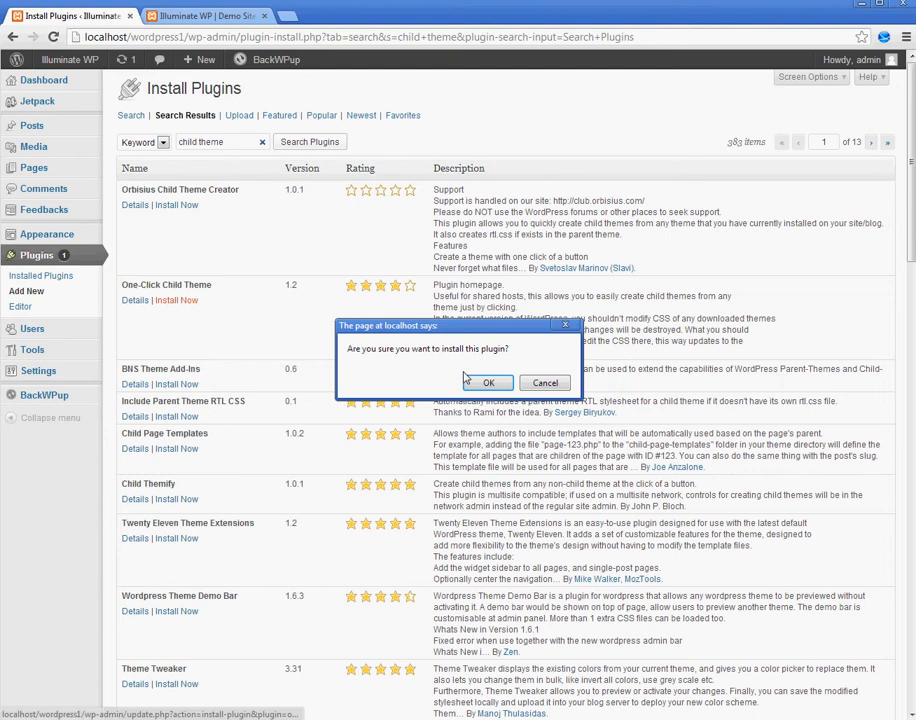
click(488, 382)
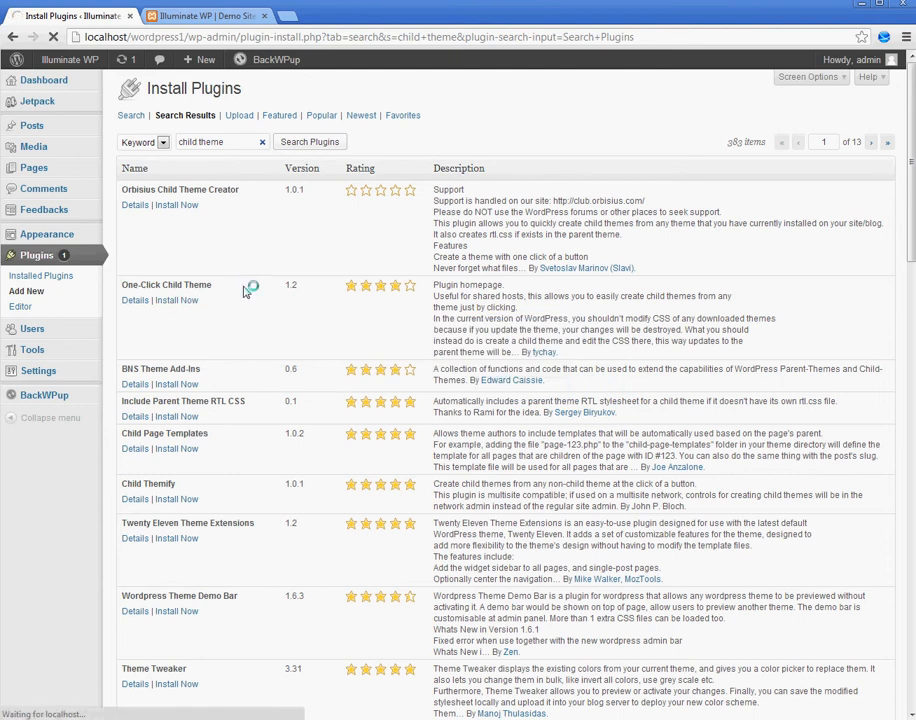
click(176, 300)
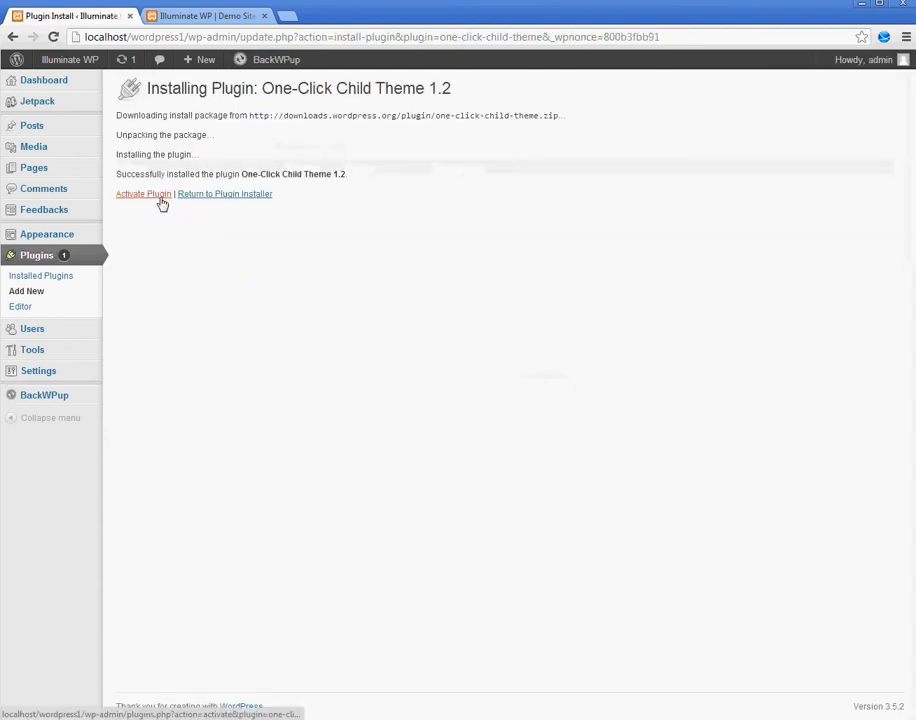
Activate the plugin and reach the empty Create a Child Theme form via Appearance > Child Theme.
click(144, 192)
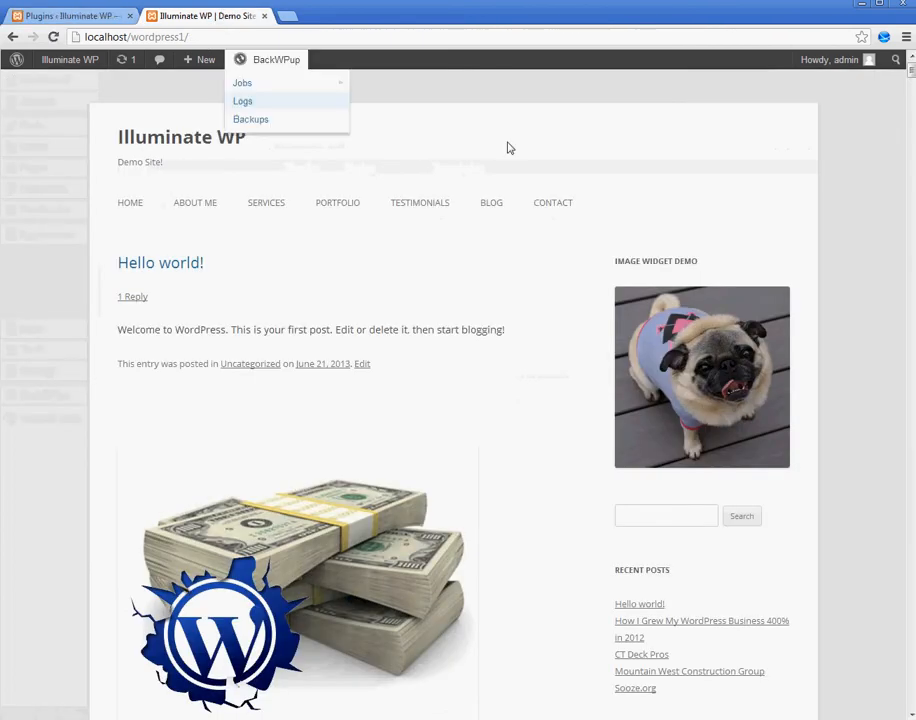
scroll(down, 3)
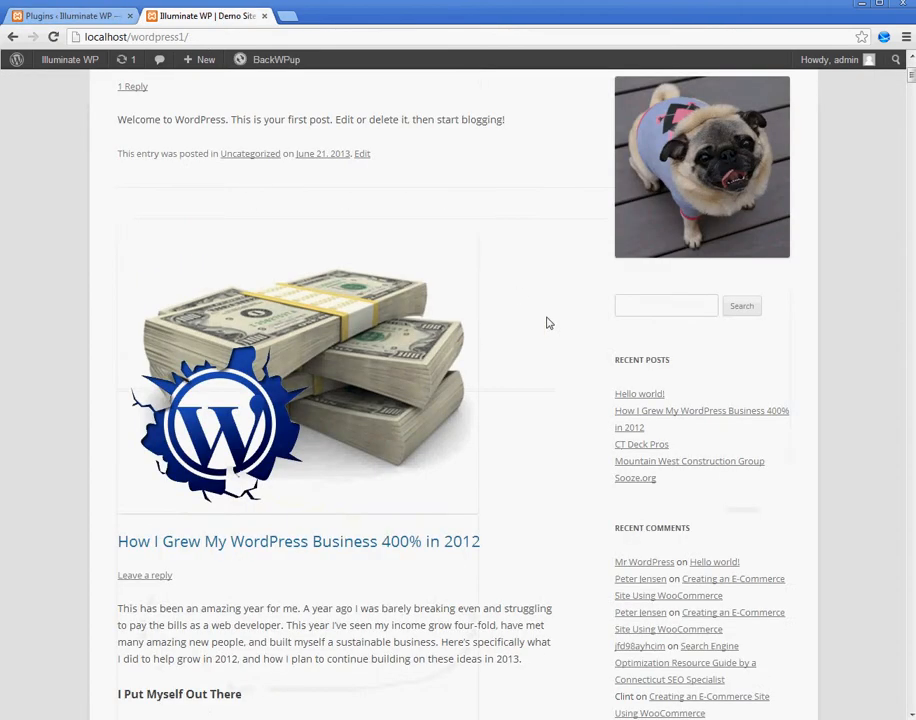
click(64, 16)
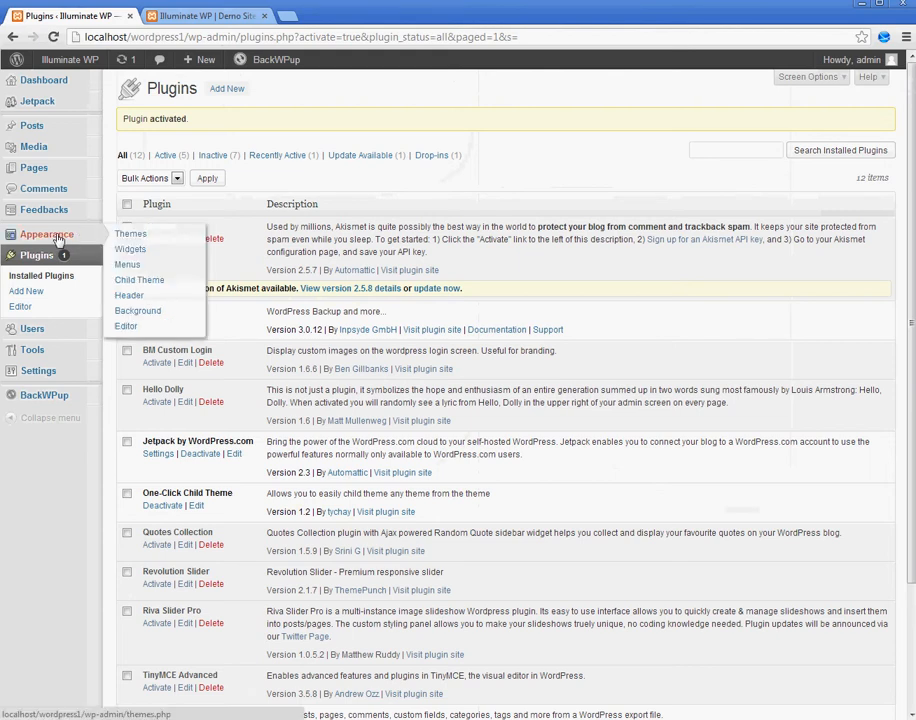
mouse_move(140, 280)
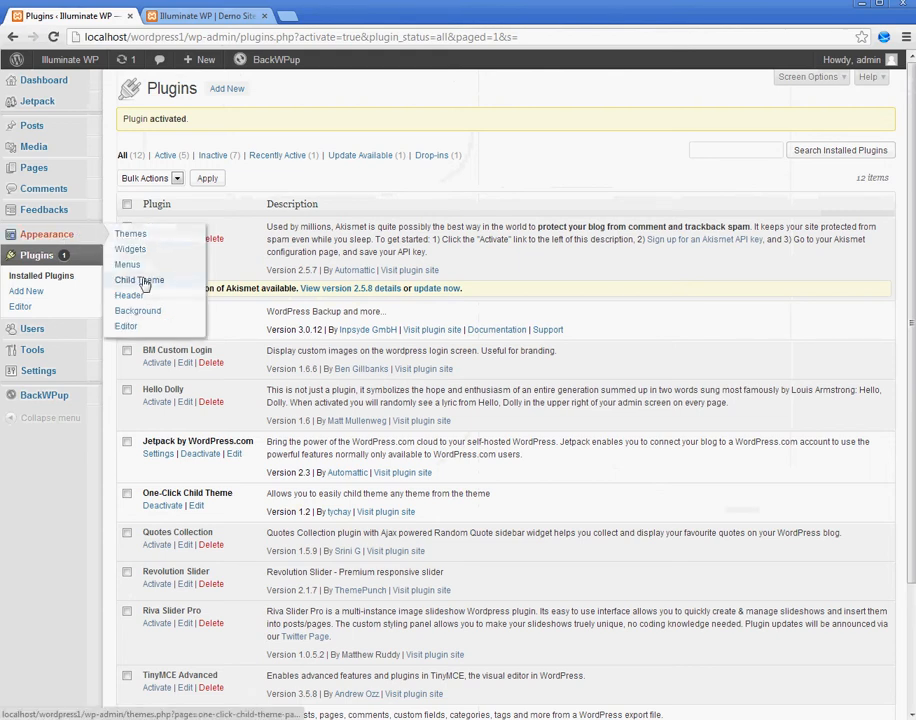
click(140, 280)
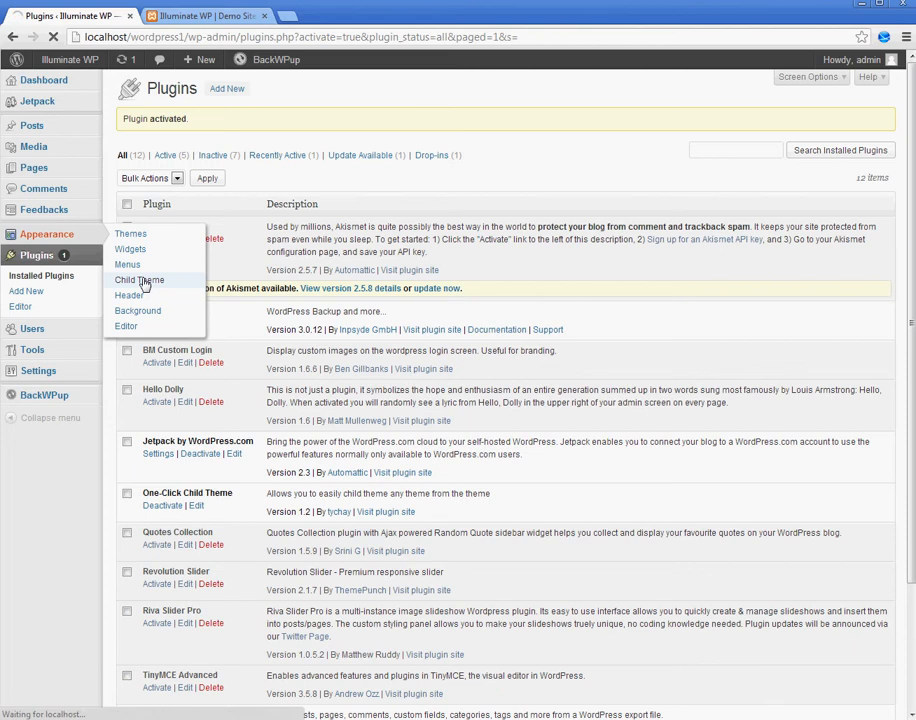
click(138, 280)
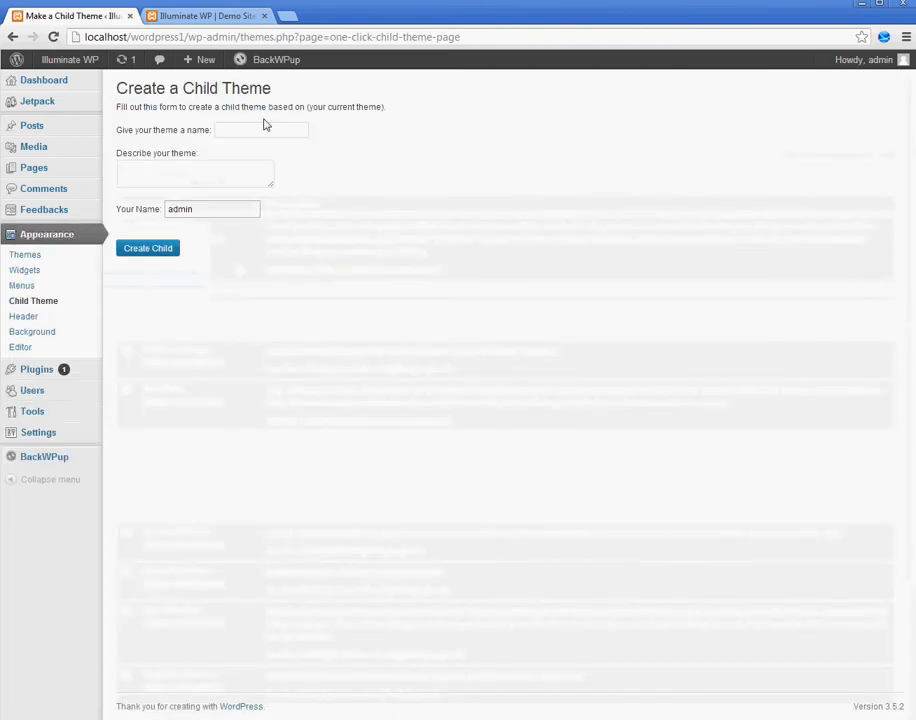
Create a child theme named 'clint' with description 'clint', based on Twenty Twelve, switching the site to it.
text(clint)
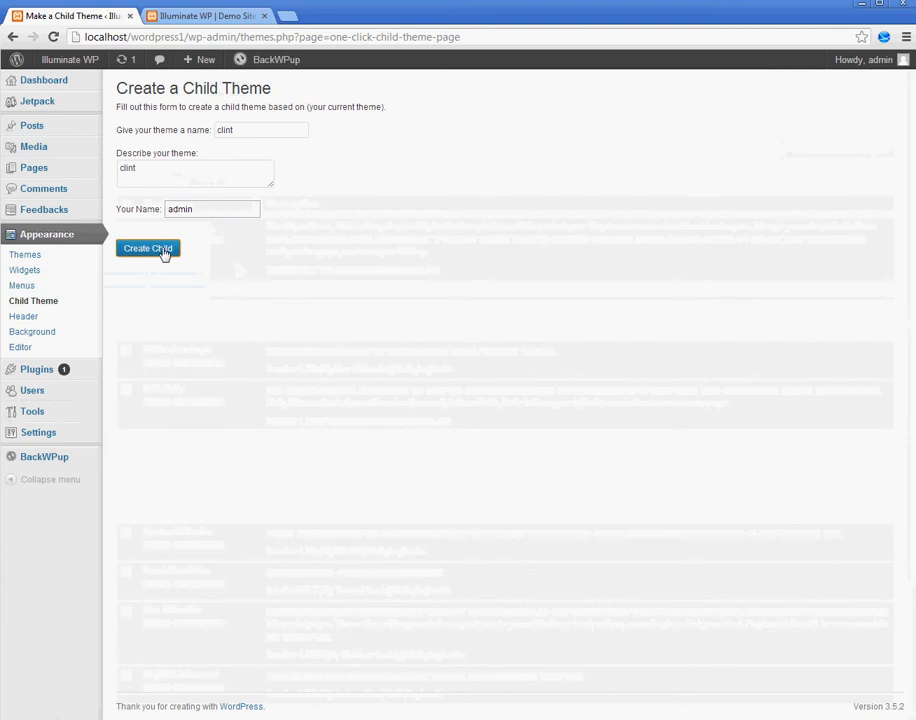
click(148, 248)
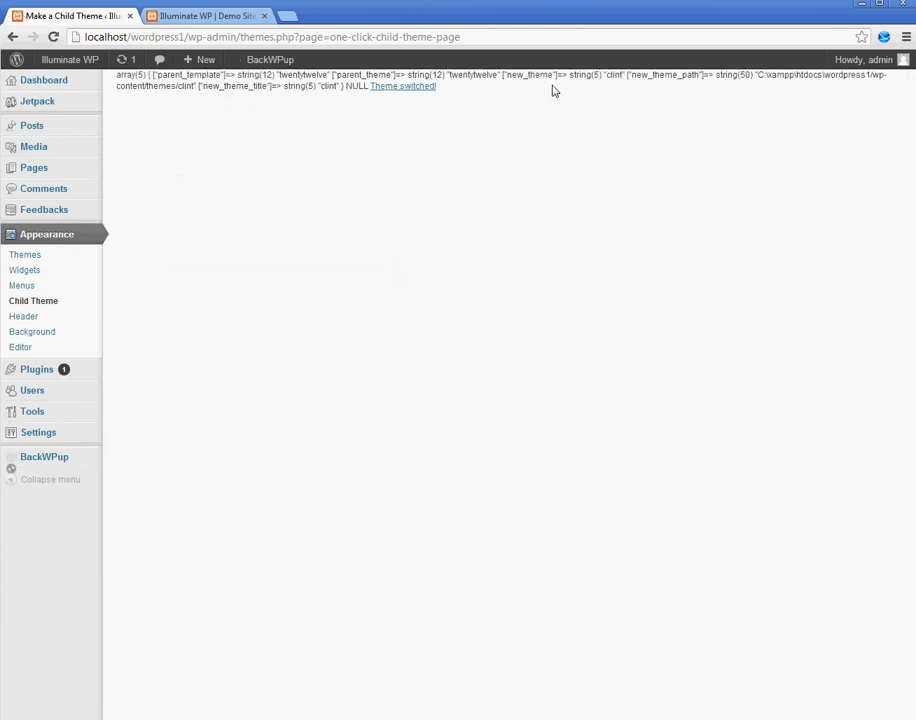
mouse_move(36, 242)
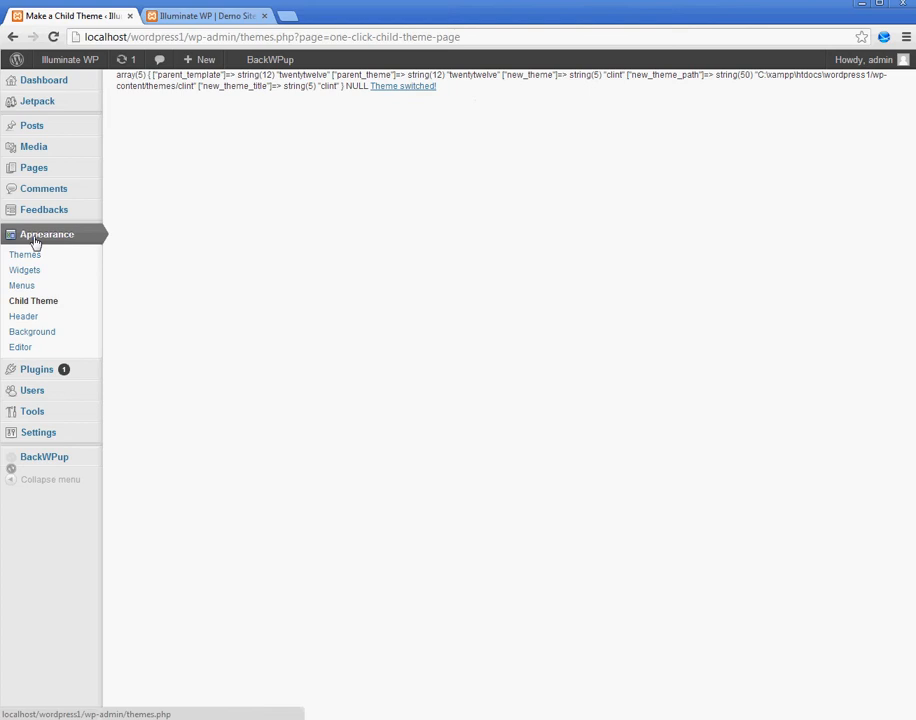
Show clint as the current theme and display its style.css stylesheet in the theme editor.
click(24, 254)
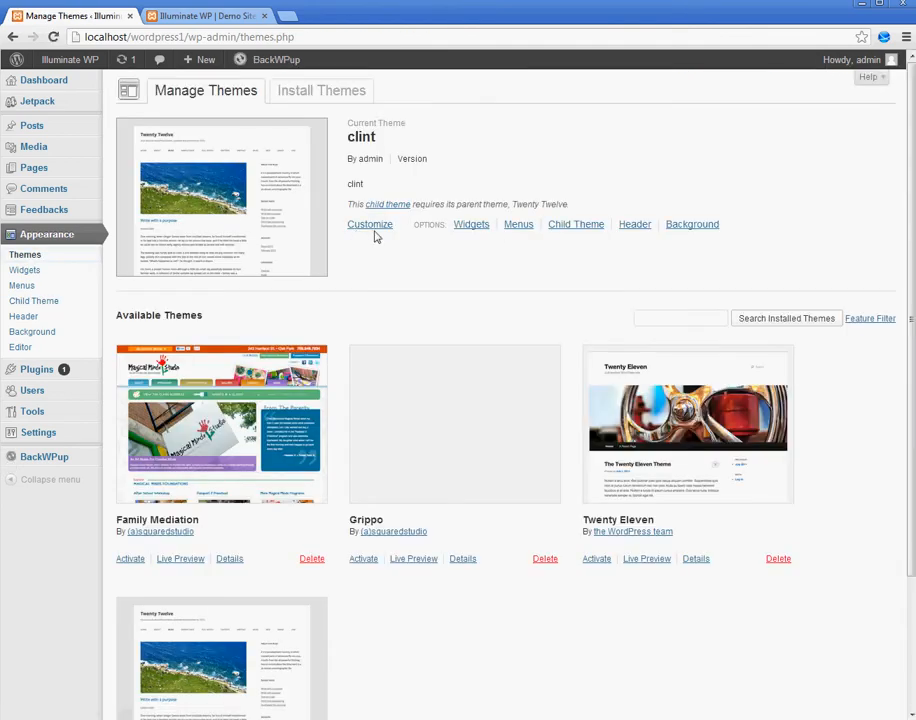
mouse_move(424, 198)
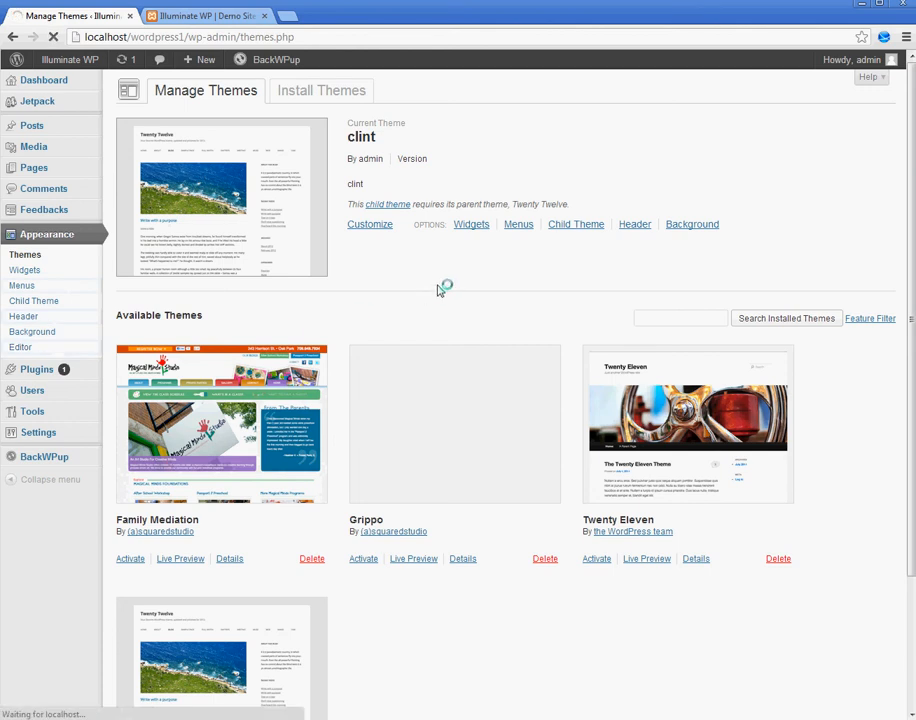
click(20, 348)
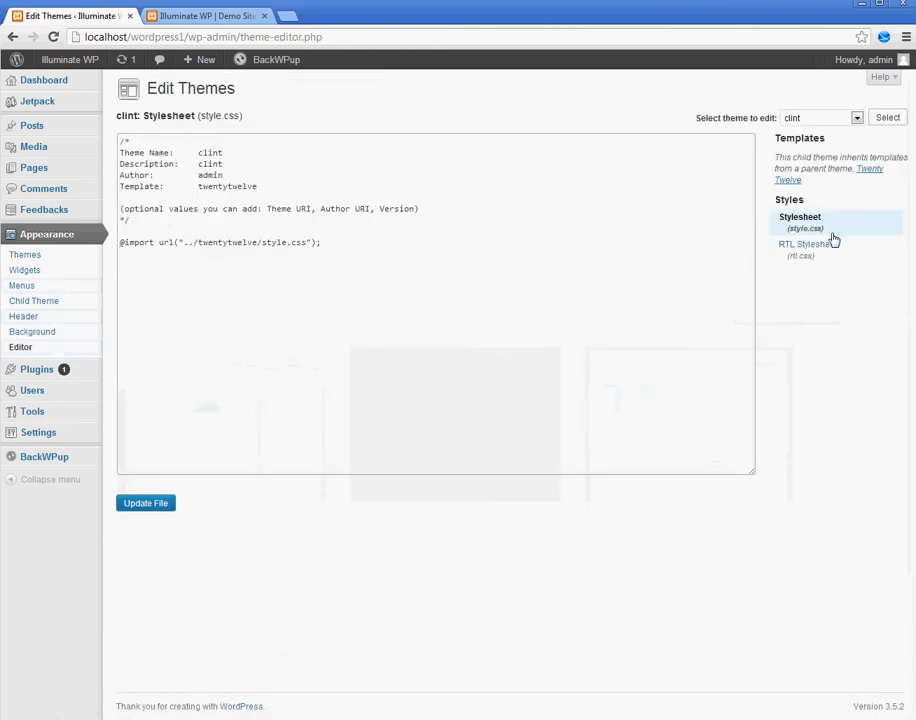
click(380, 256)
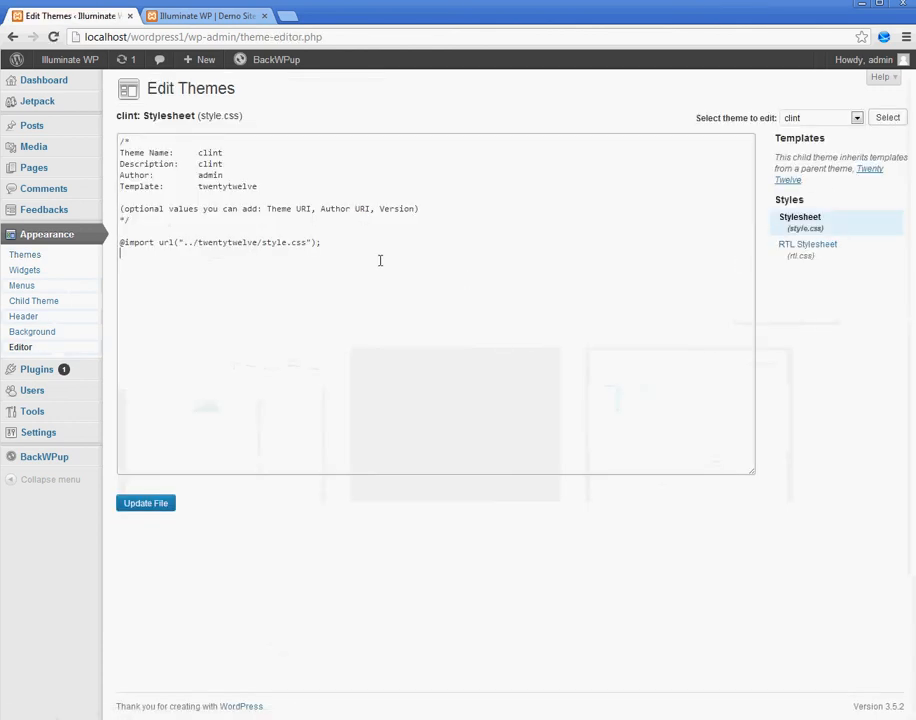